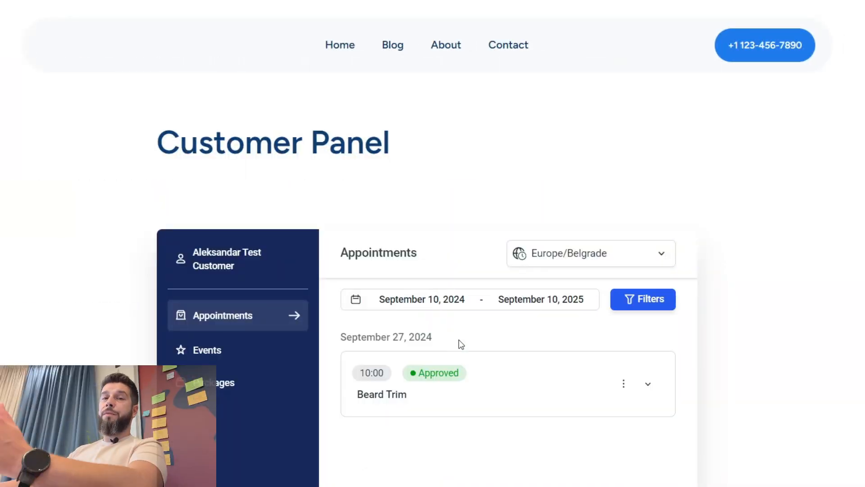
Step: Scroll the admin sidebar and go to Amelia's Notifications settings
scroll(down, 3)
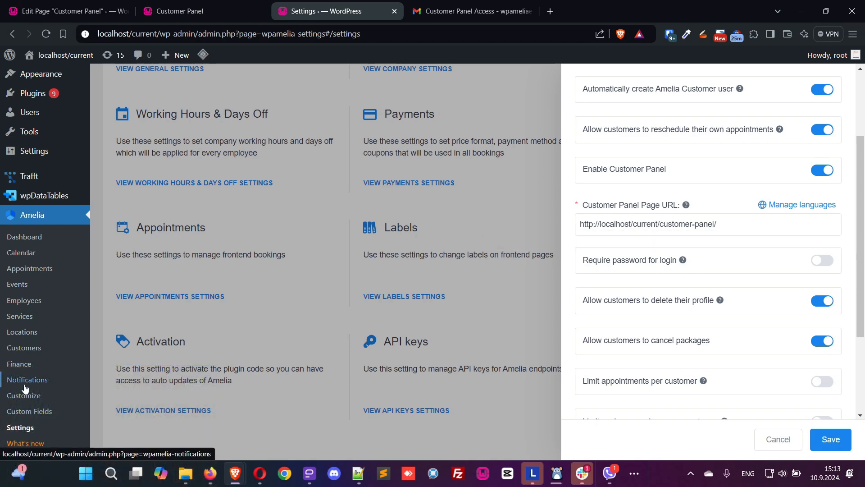
click(26, 379)
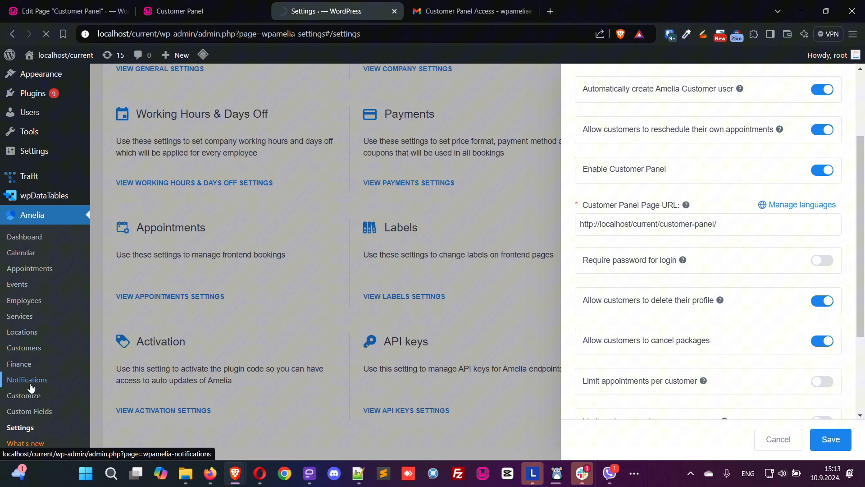
click(27, 380)
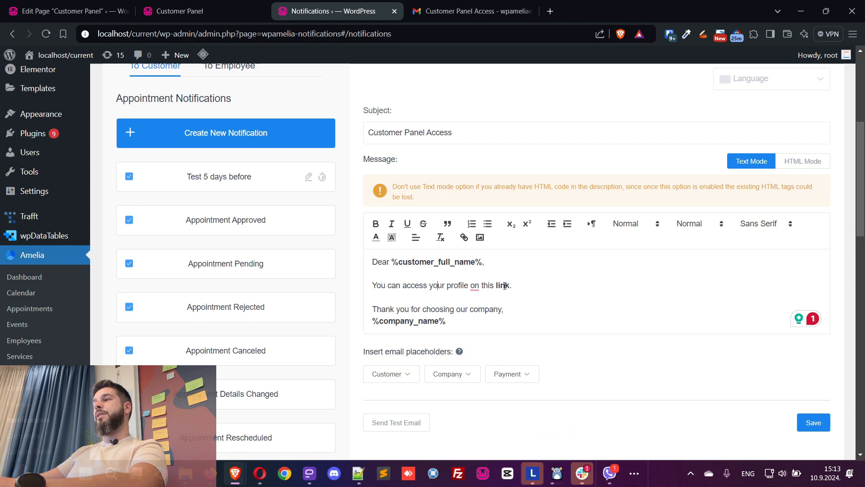
Step: Check the 'link' hyperlink in the Customer Panel Access email and select its URL
click(503, 285)
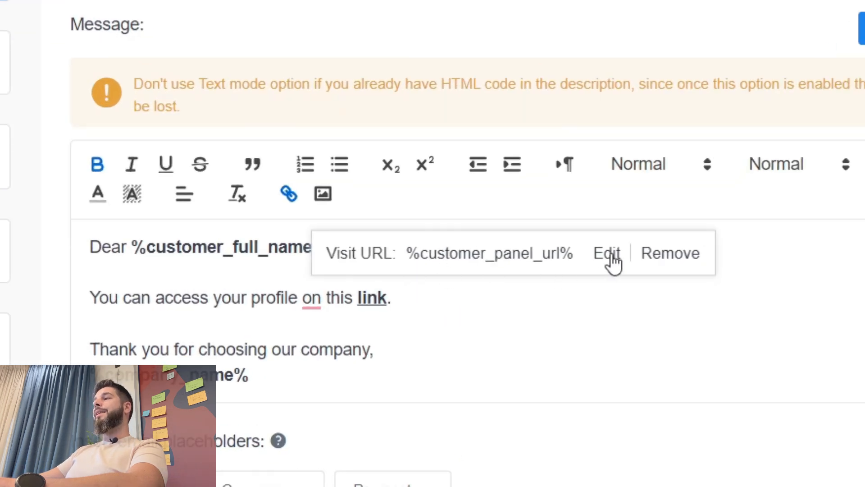
click(606, 253)
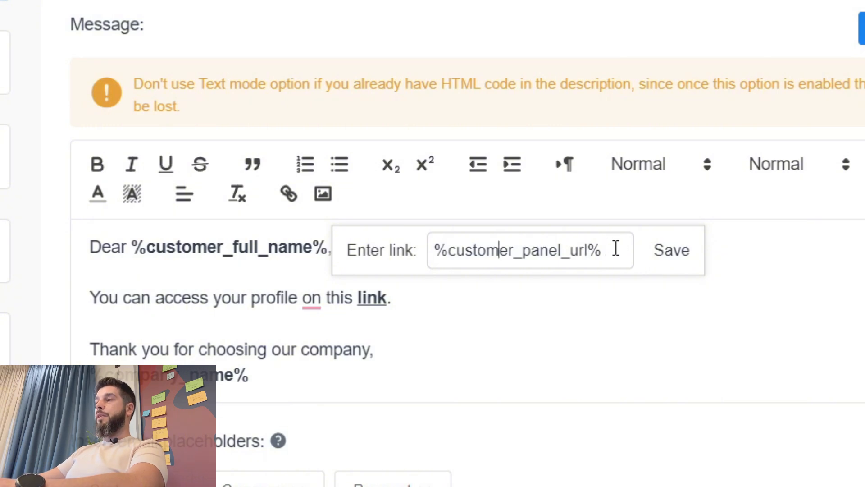
triple_click(527, 250)
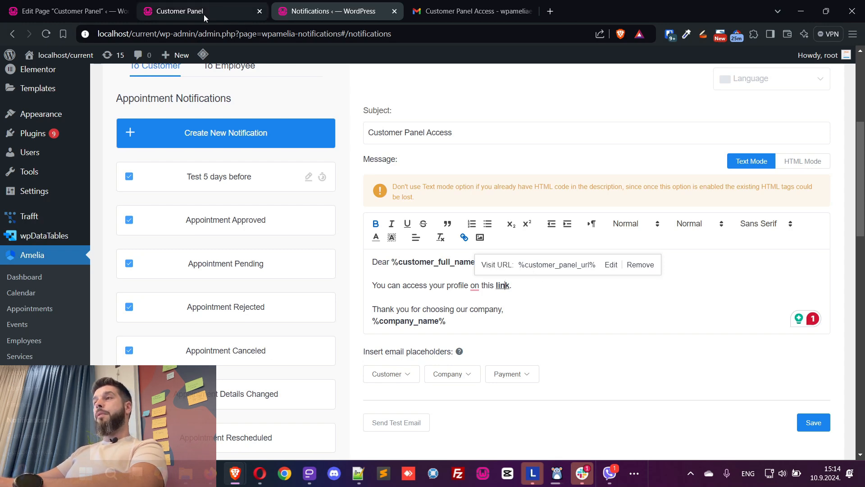
Step: Re-link the word 'link' to the %customer_panel_url% placeholder and save
click(331, 11)
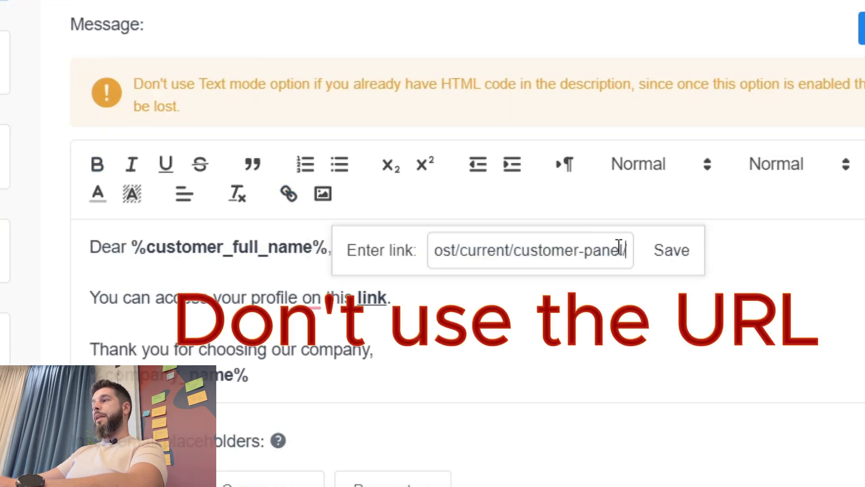
mouse_move(479, 283)
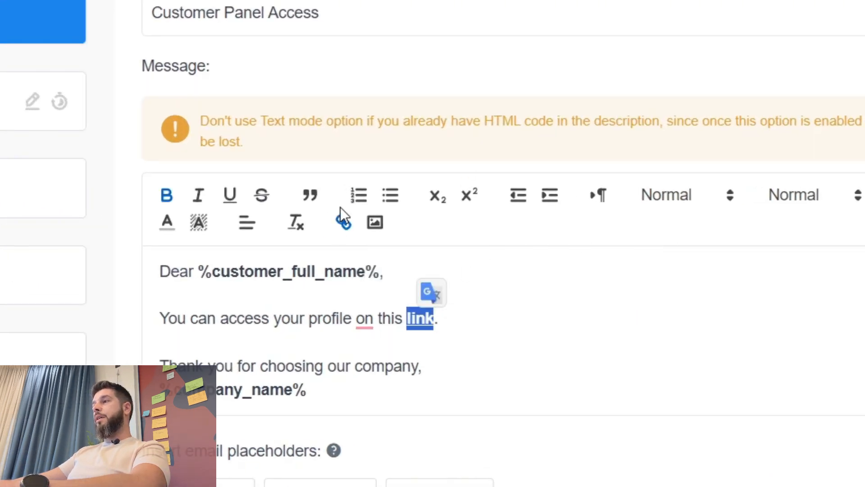
click(341, 223)
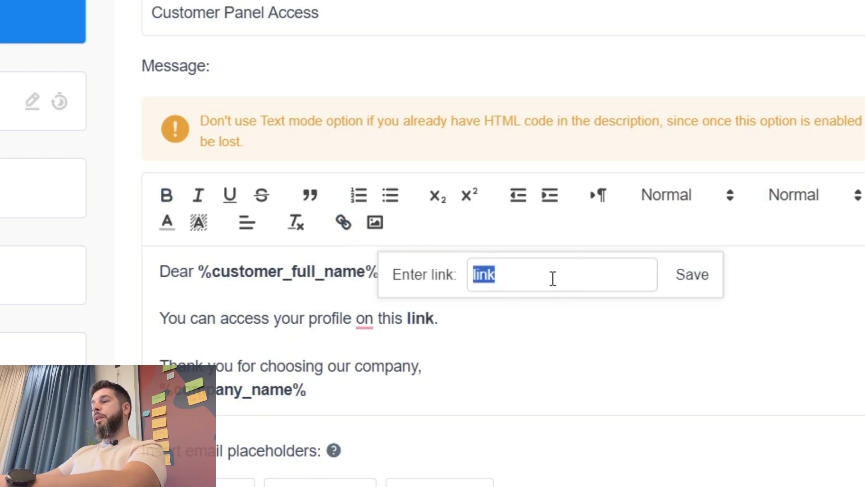
text(%)
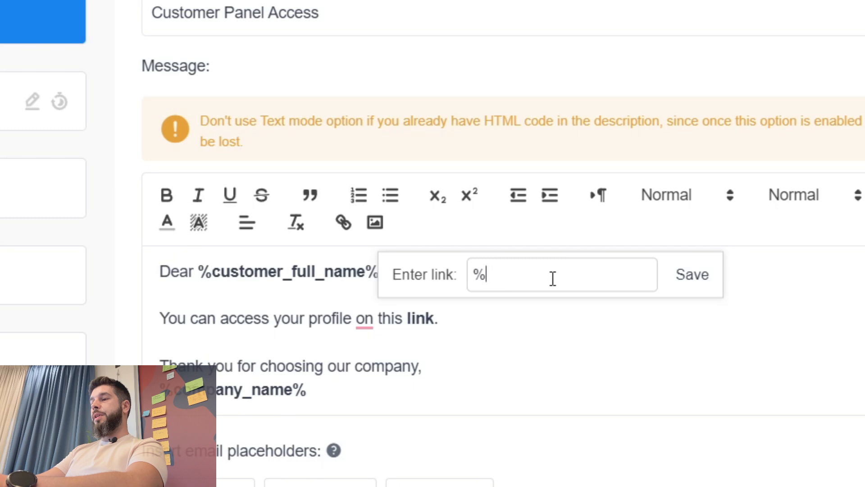
text(customer_panel_url%)
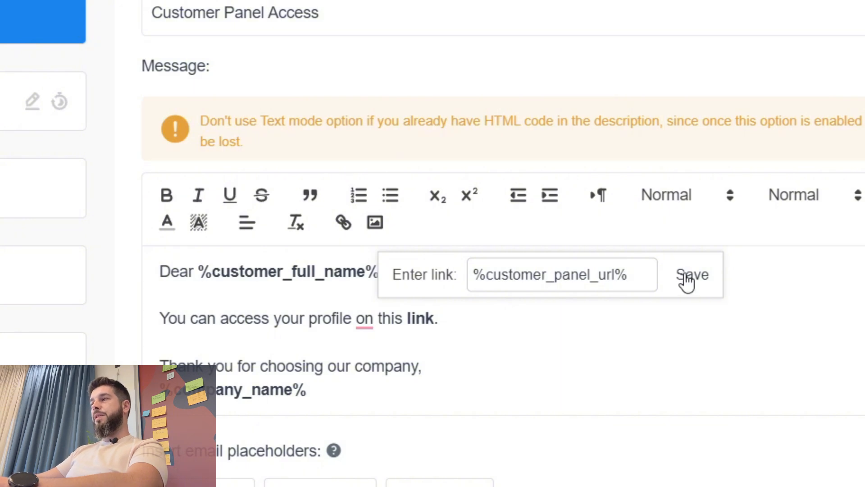
click(691, 275)
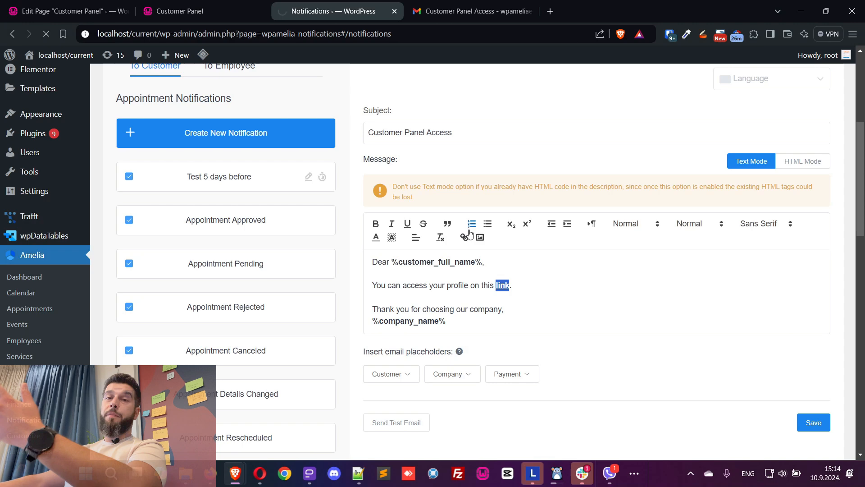
Step: From Amelia > Customize, continue into the Customer Panel 2.0 customizer
click(46, 33)
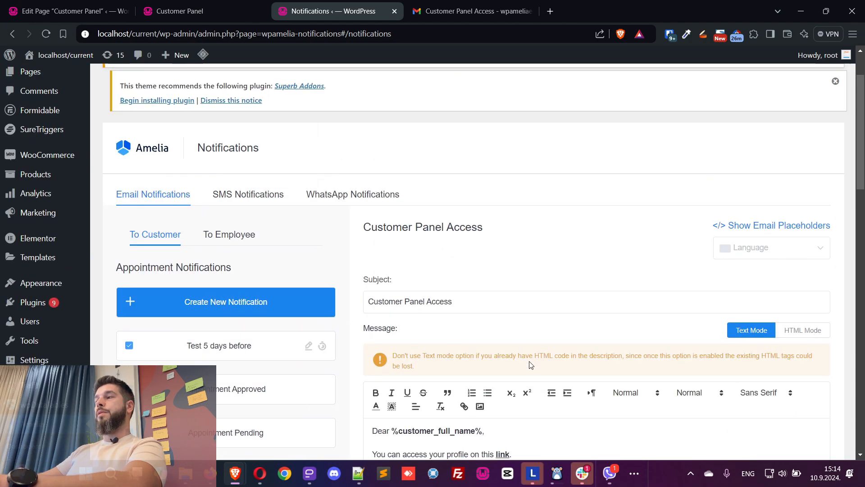
scroll(down, 3)
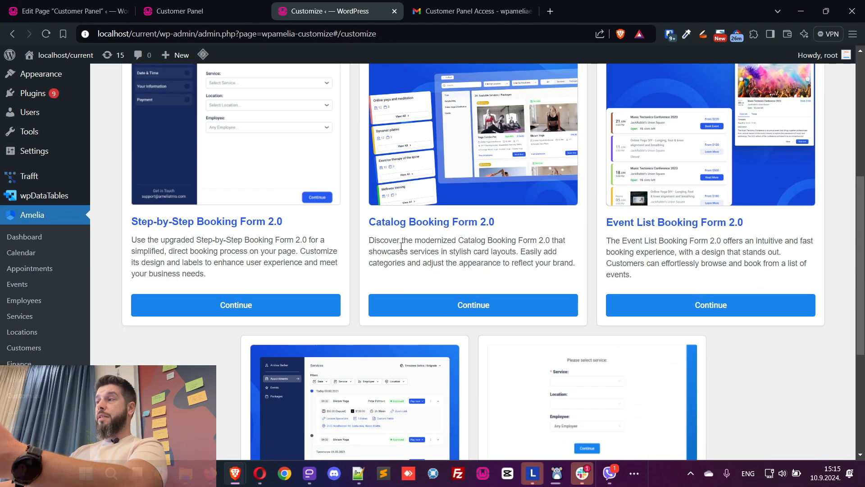
scroll(down, 3)
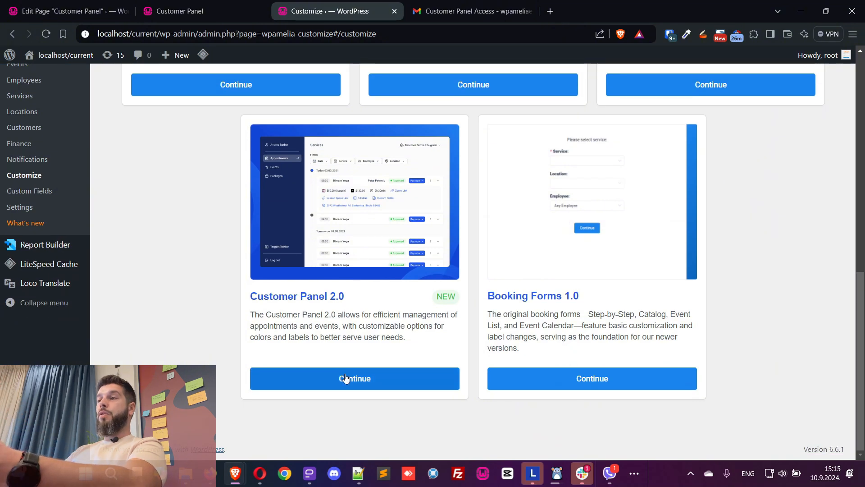
click(355, 378)
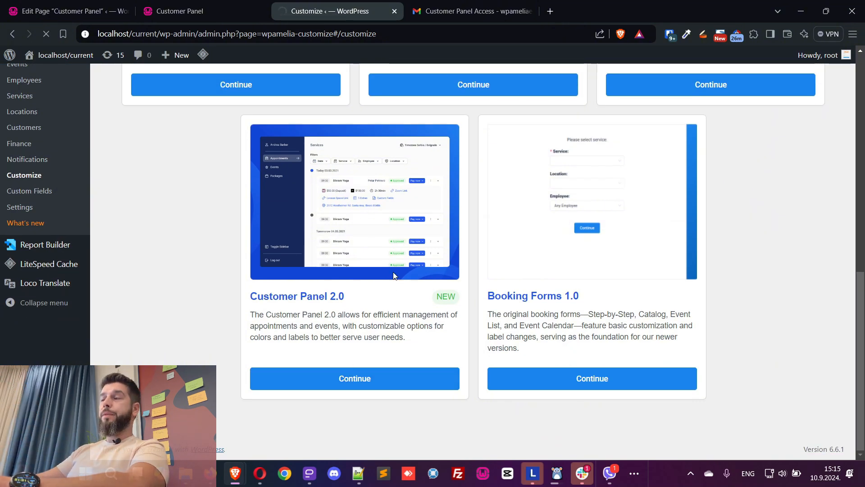
click(354, 377)
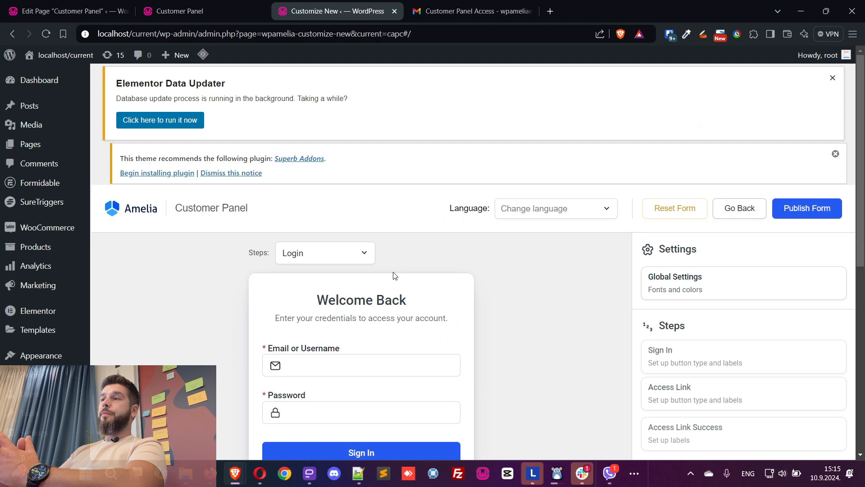
Step: Change the login heading label to 'Customer Panel' and subtitle to 'Please enter your credentials'
scroll(down, 3)
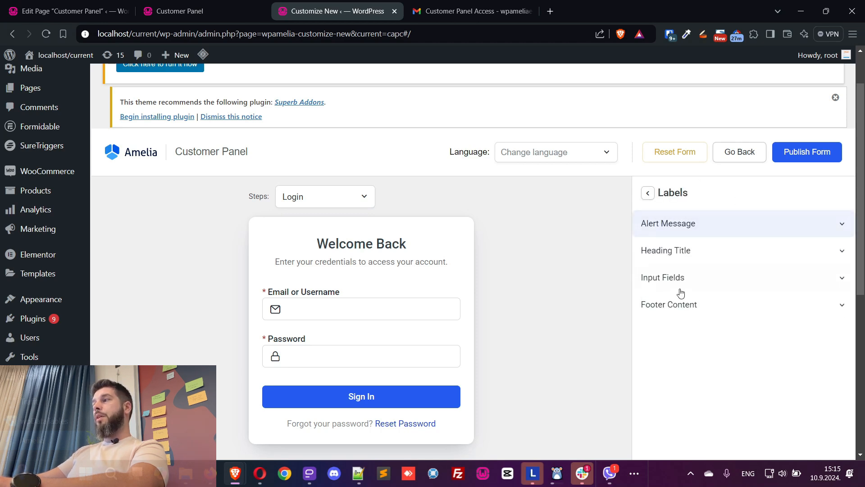
click(668, 223)
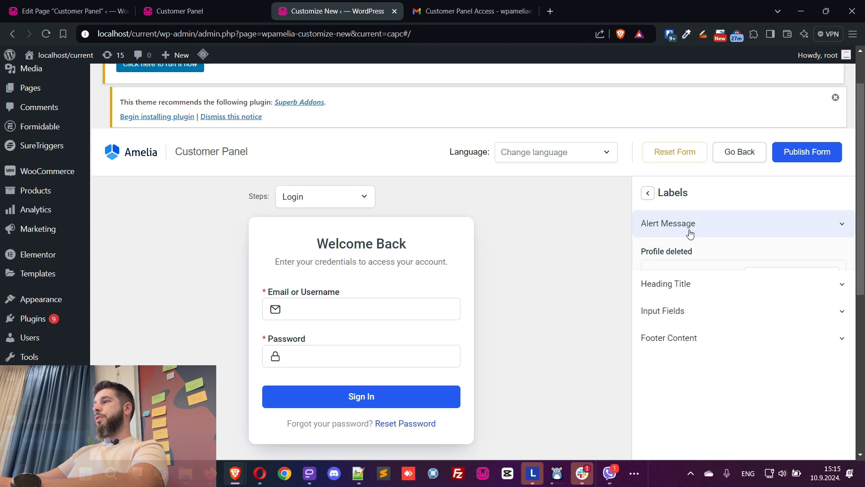
click(665, 250)
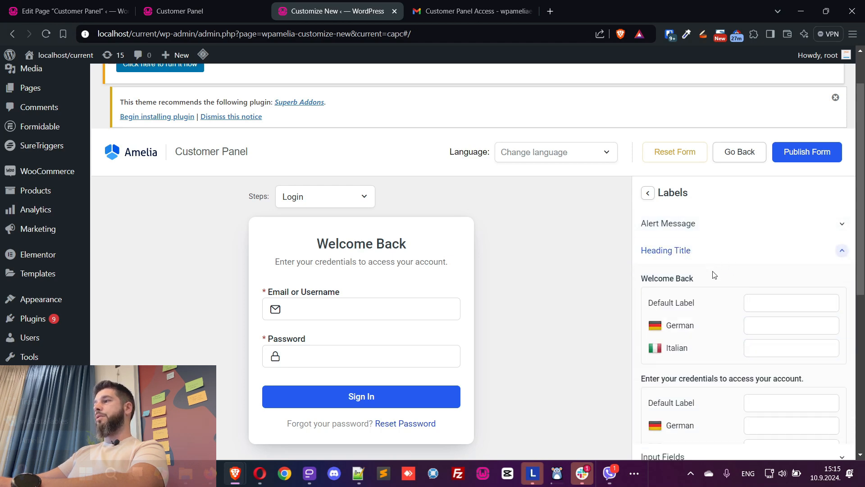
click(782, 302)
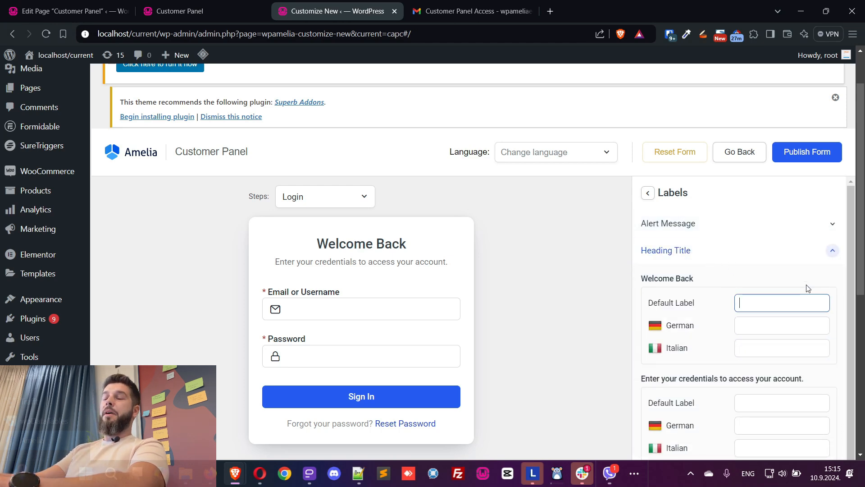
text(Customer Panel)
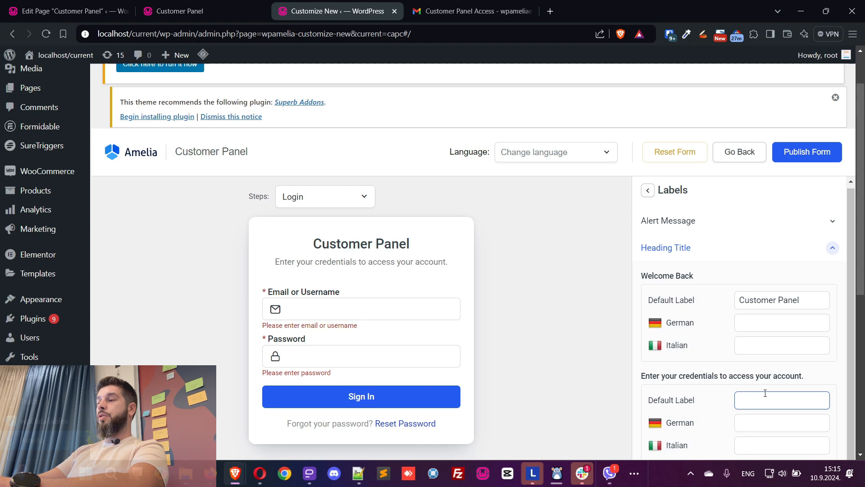
text(Please enter your)
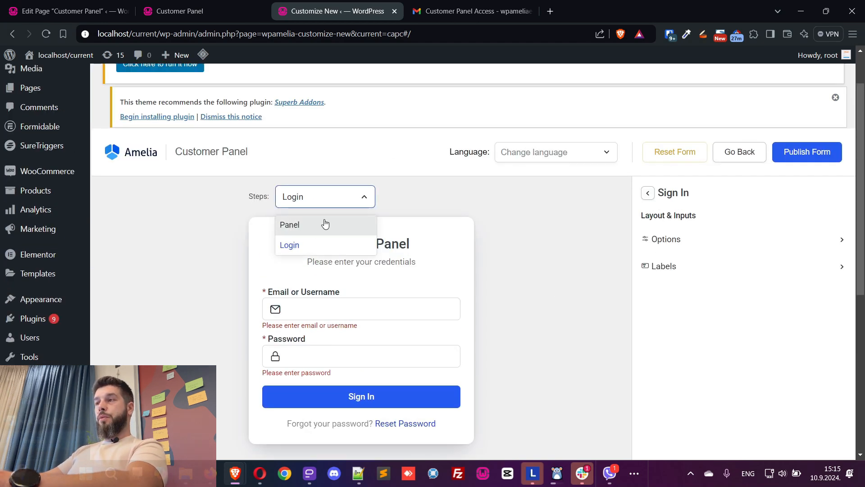
mouse_move(327, 214)
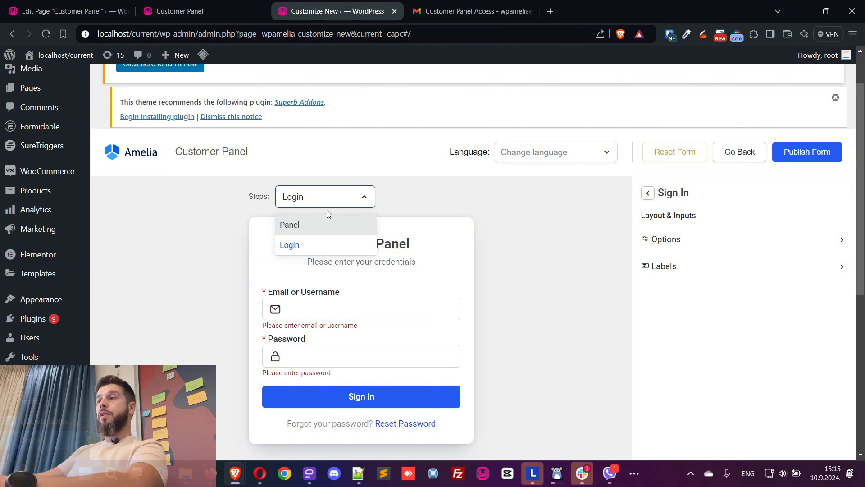
Step: Switch the preview to the customer panel and hide the Appointments time zone field
click(289, 224)
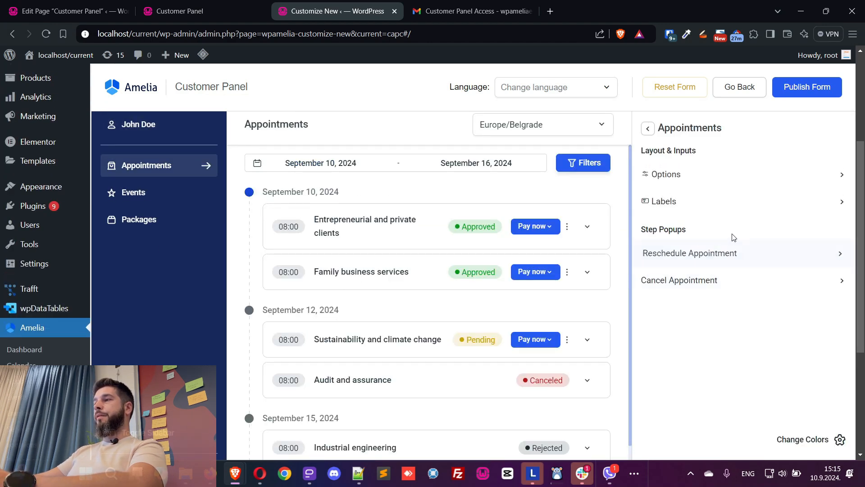
click(665, 174)
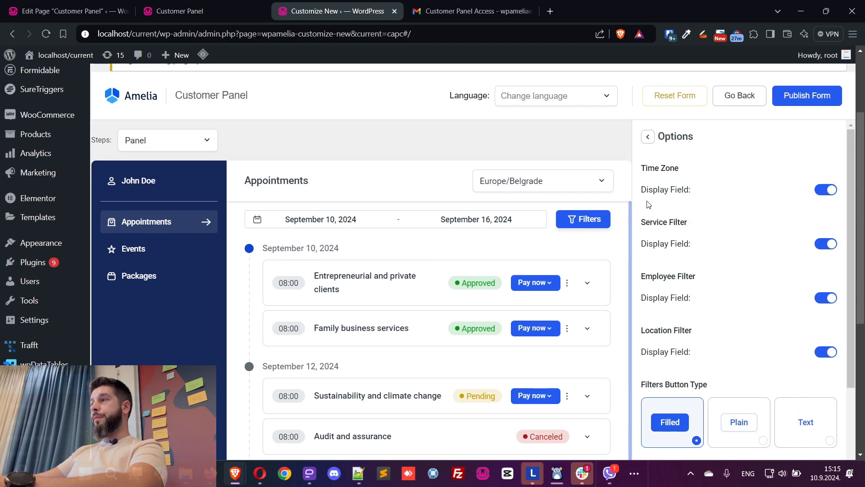
click(826, 190)
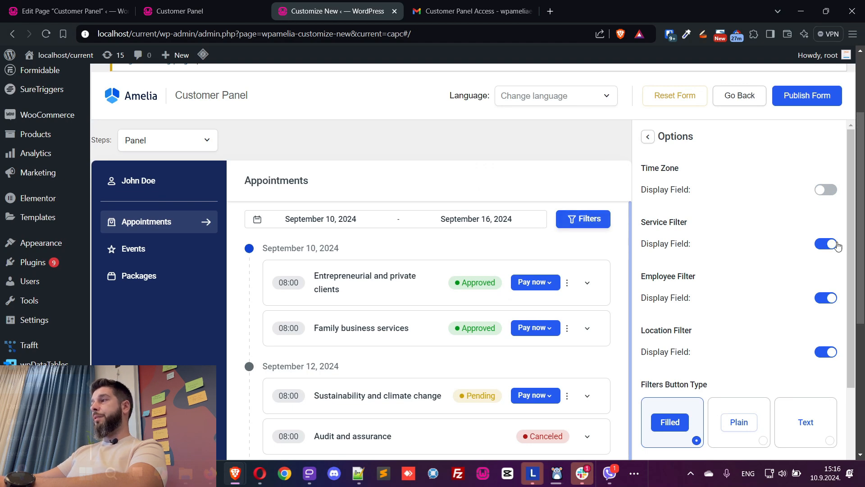
Step: Adjust the Appointments filter toggles and set the filters button to text style
click(825, 243)
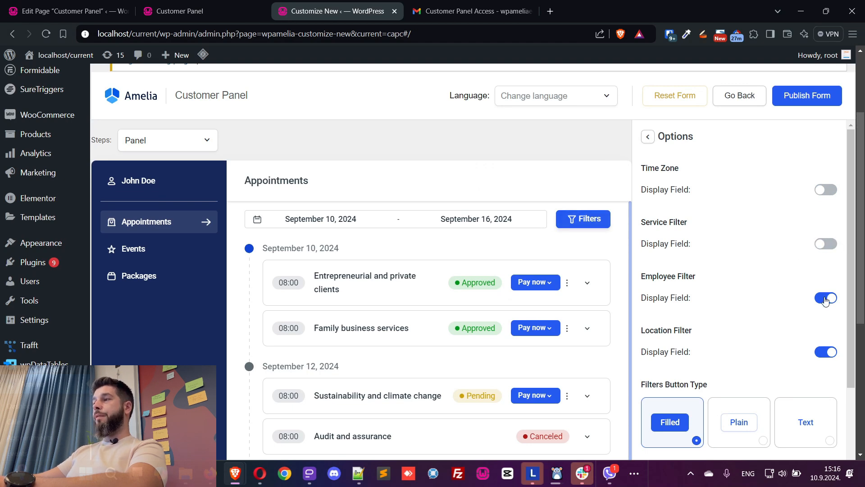
click(826, 298)
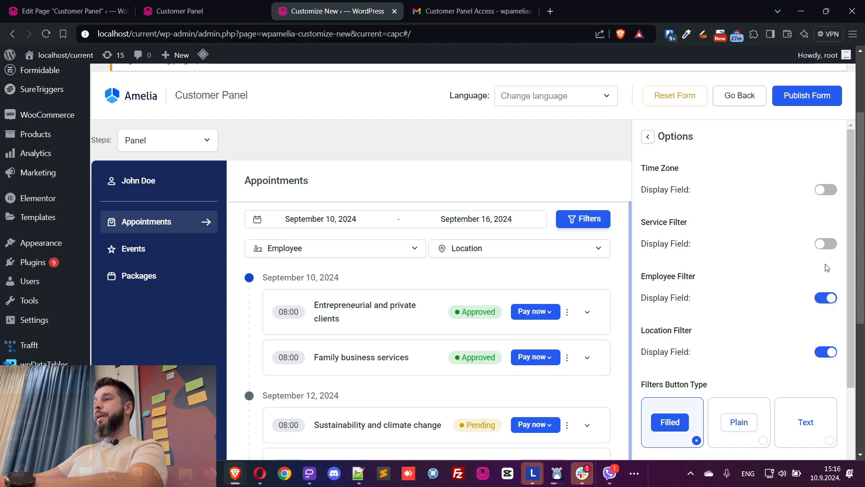
click(826, 243)
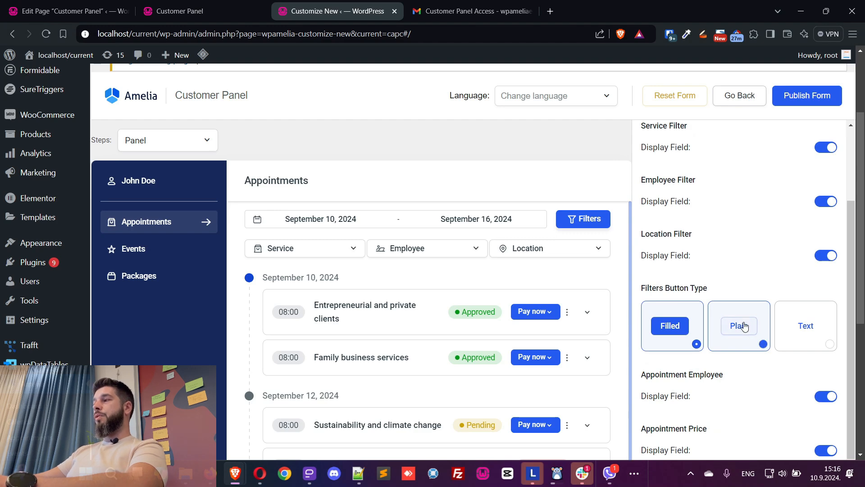
click(805, 325)
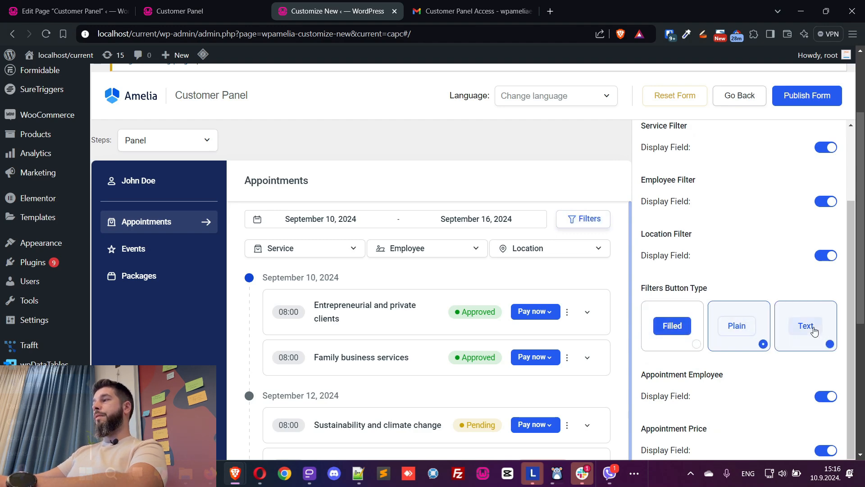
click(672, 325)
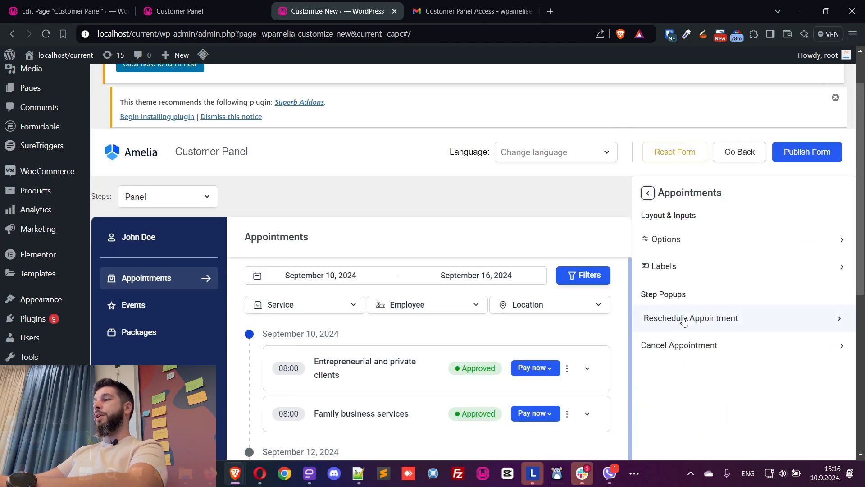
Step: Turn off the calendar time zone display in the Reschedule Appointment popup options
click(690, 317)
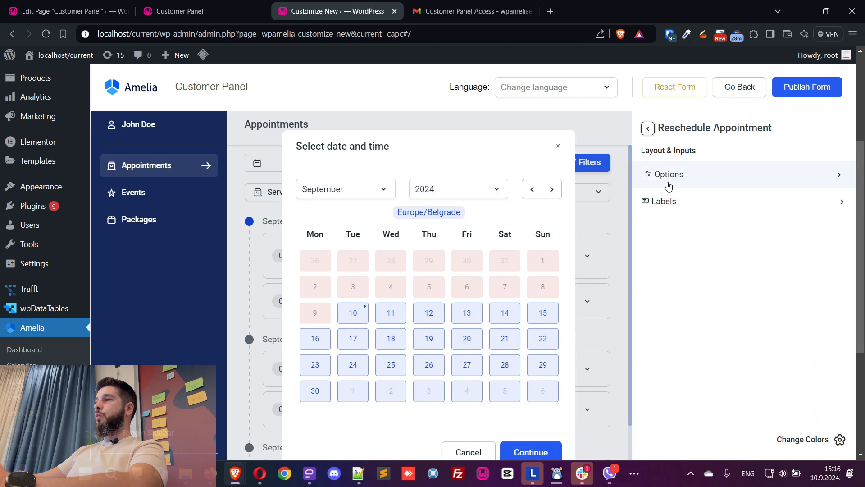
click(668, 174)
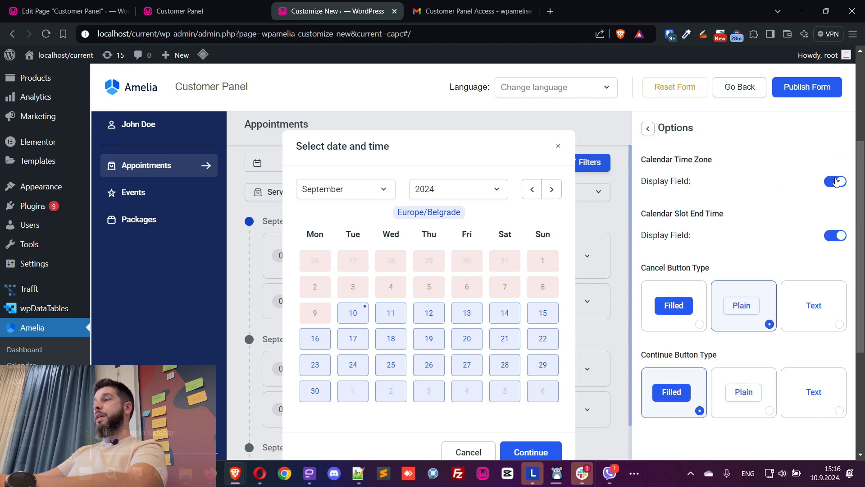
click(834, 181)
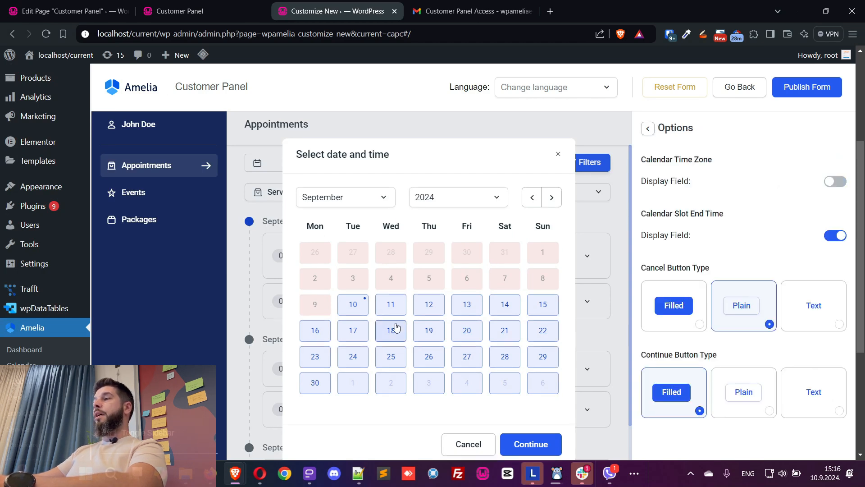
click(391, 304)
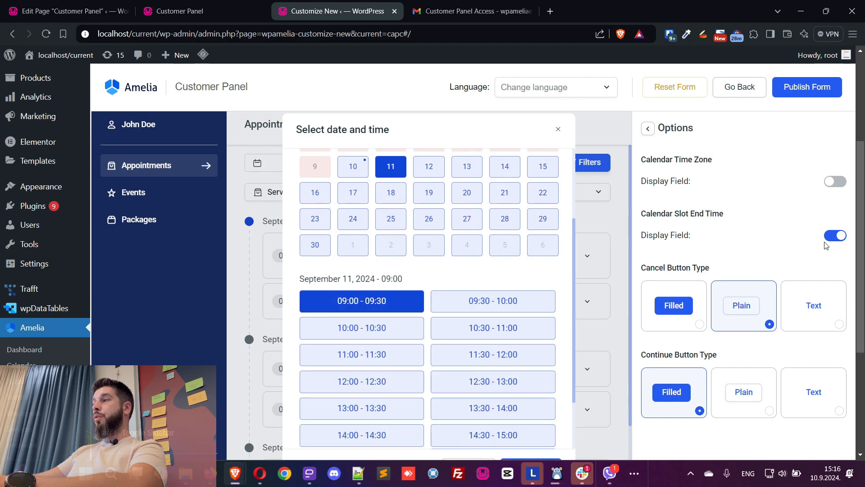